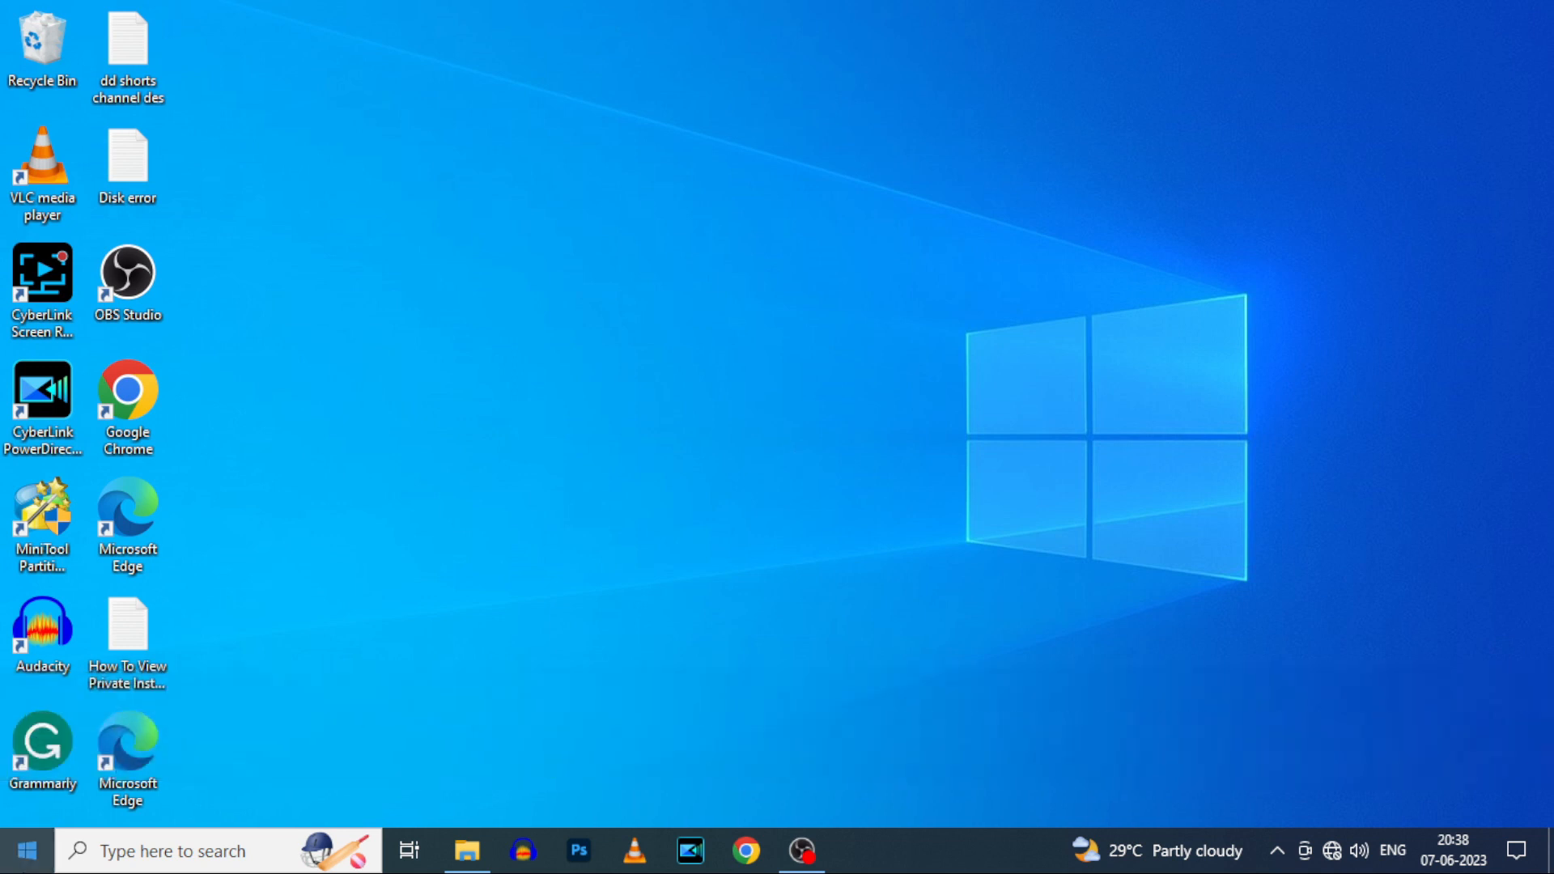
- Launch iTunes from the installed apps and select the connected iPhone in the music library
{"action": "left_click", "coordinate": [28, 850]}
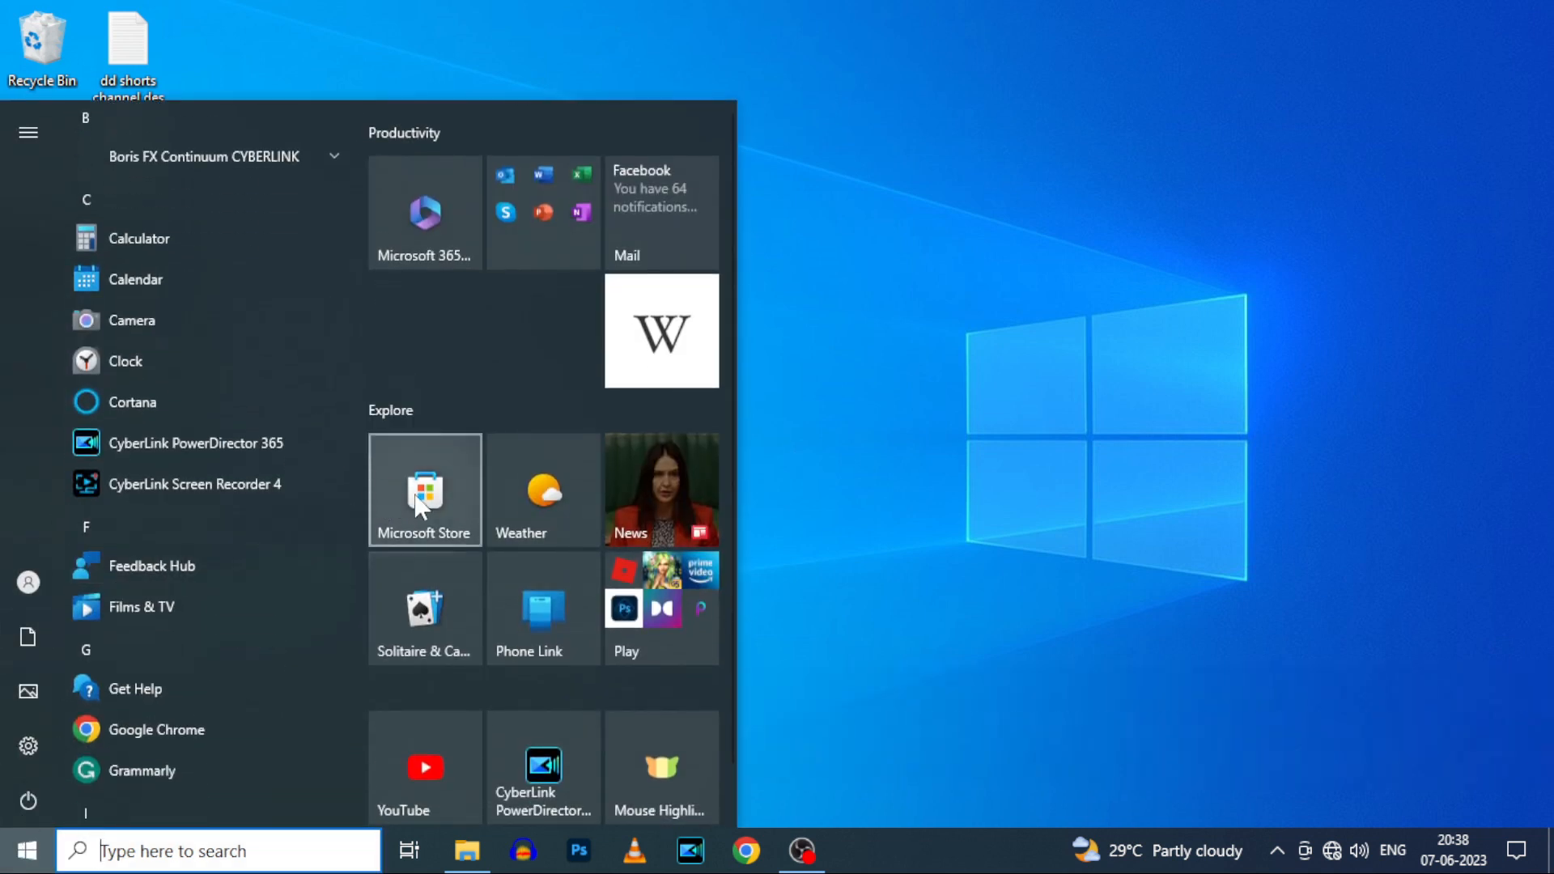
{"action": "left_click", "coordinate": [424, 489]}
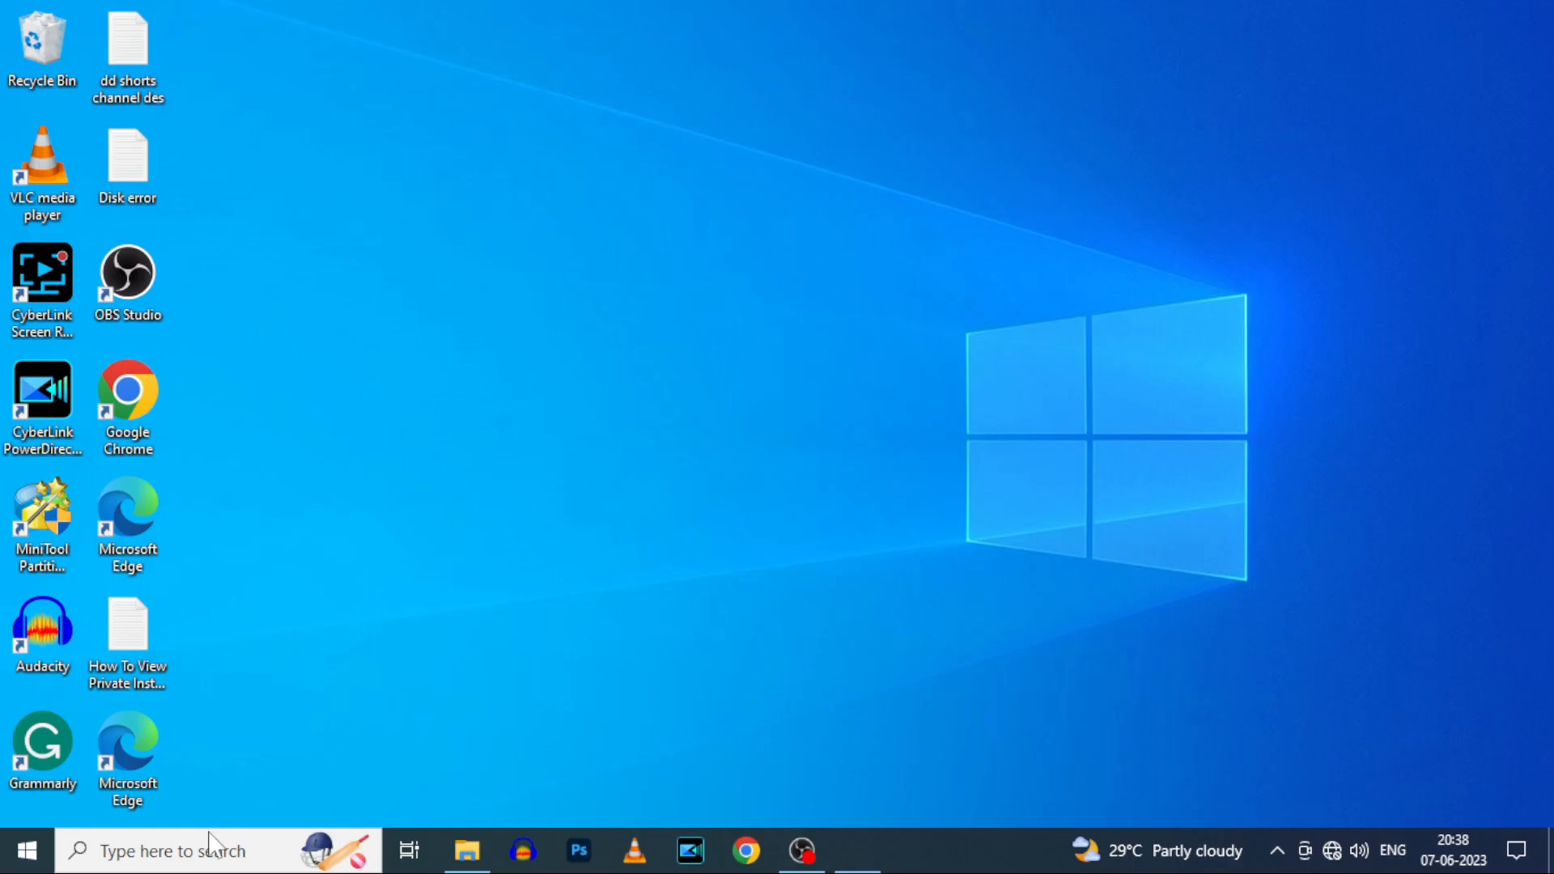
{"action": "mouse_move", "coordinate": [520, 418]}
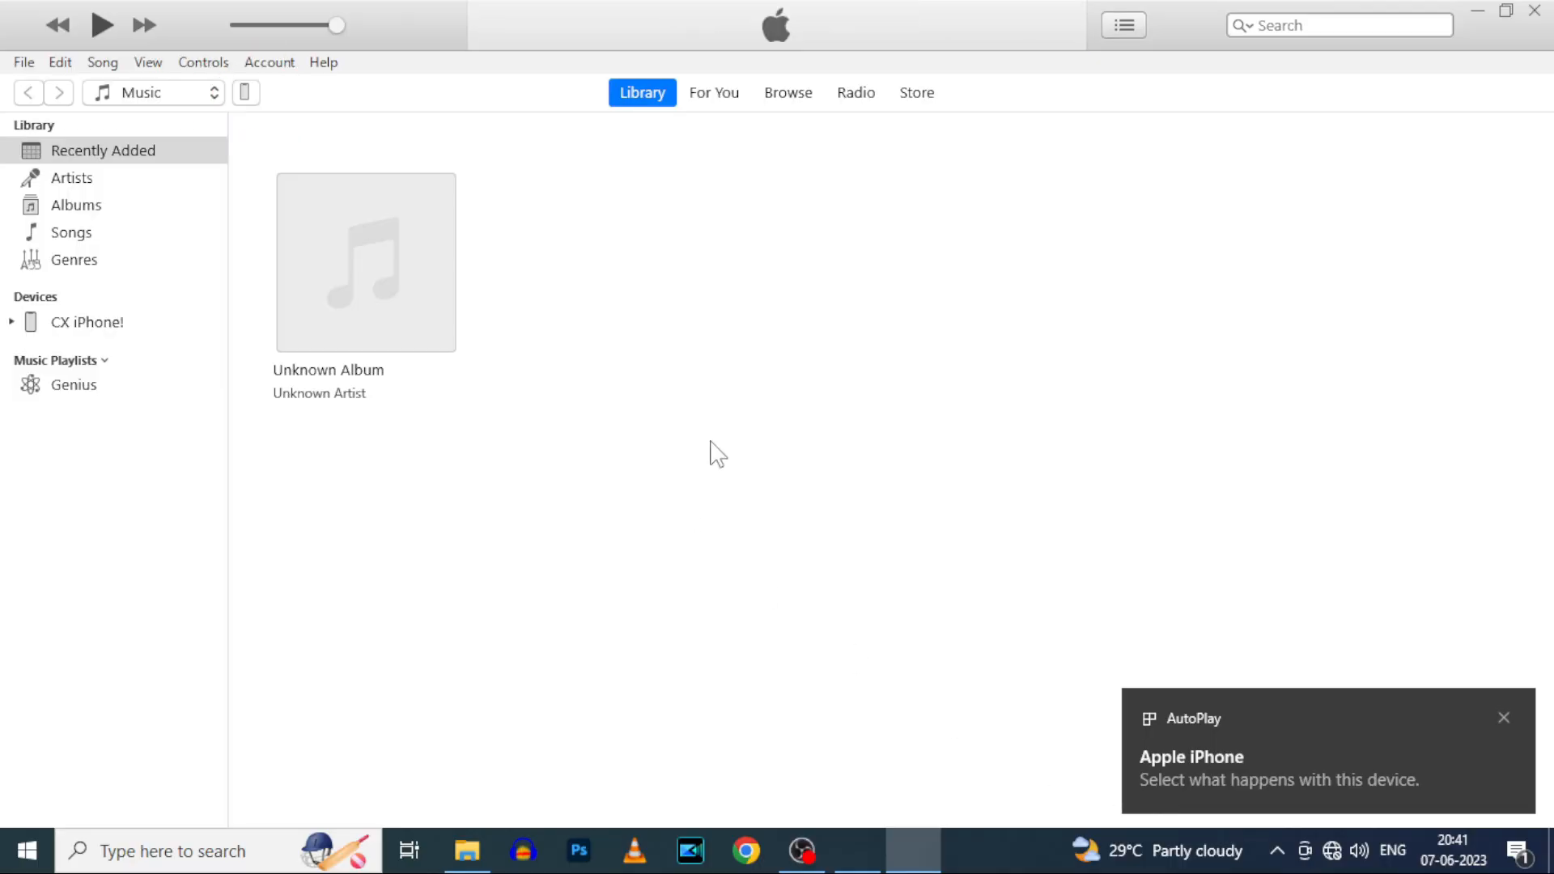
{"action": "mouse_move", "coordinate": [246, 92]}
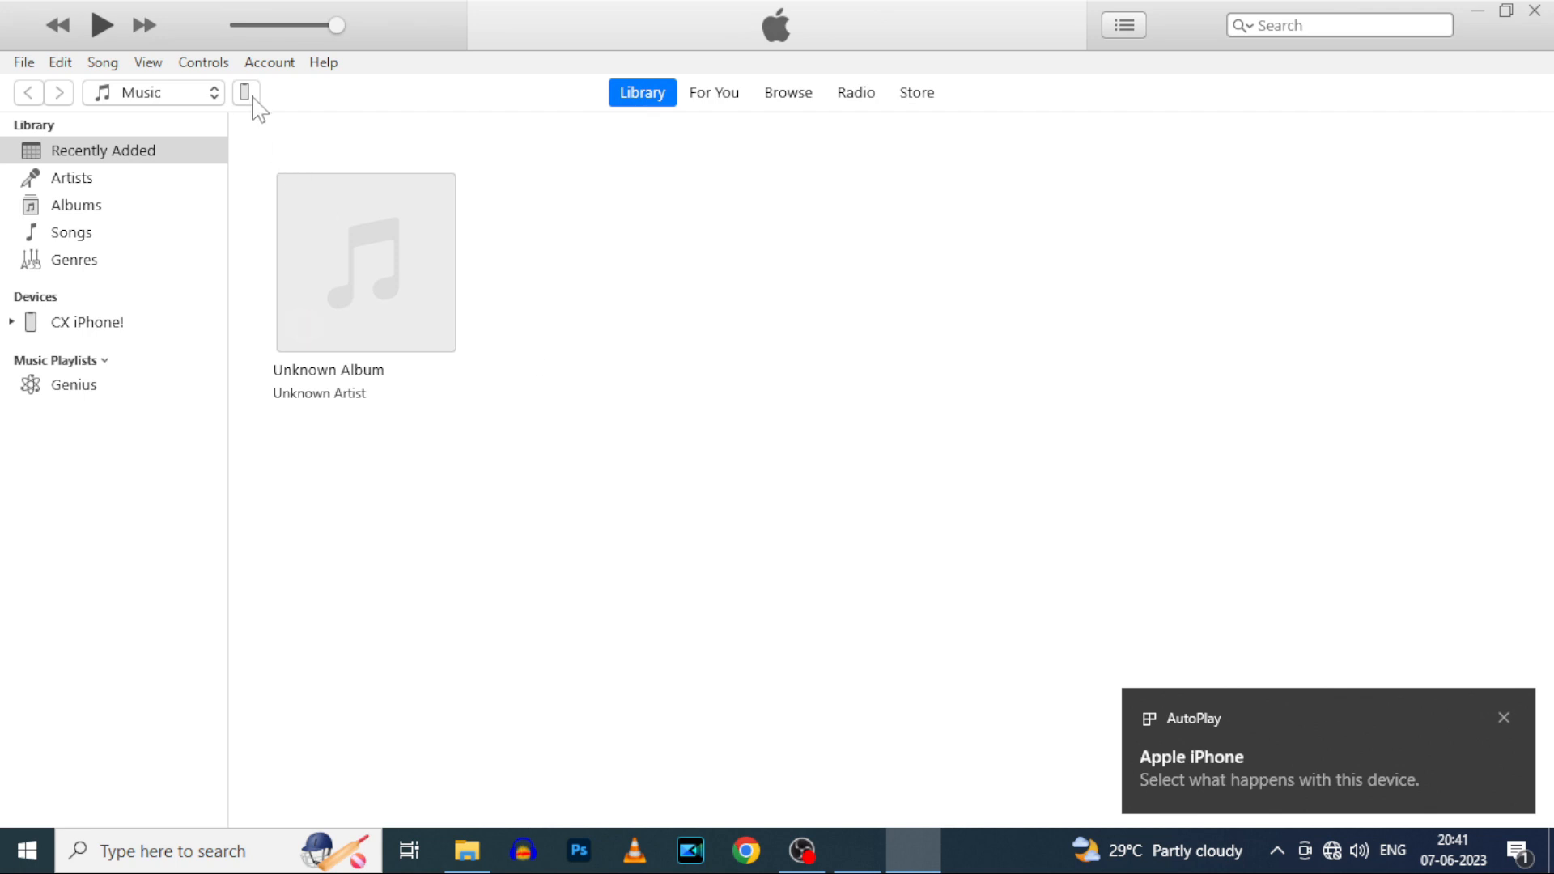
{"action": "left_click", "coordinate": [1504, 717]}
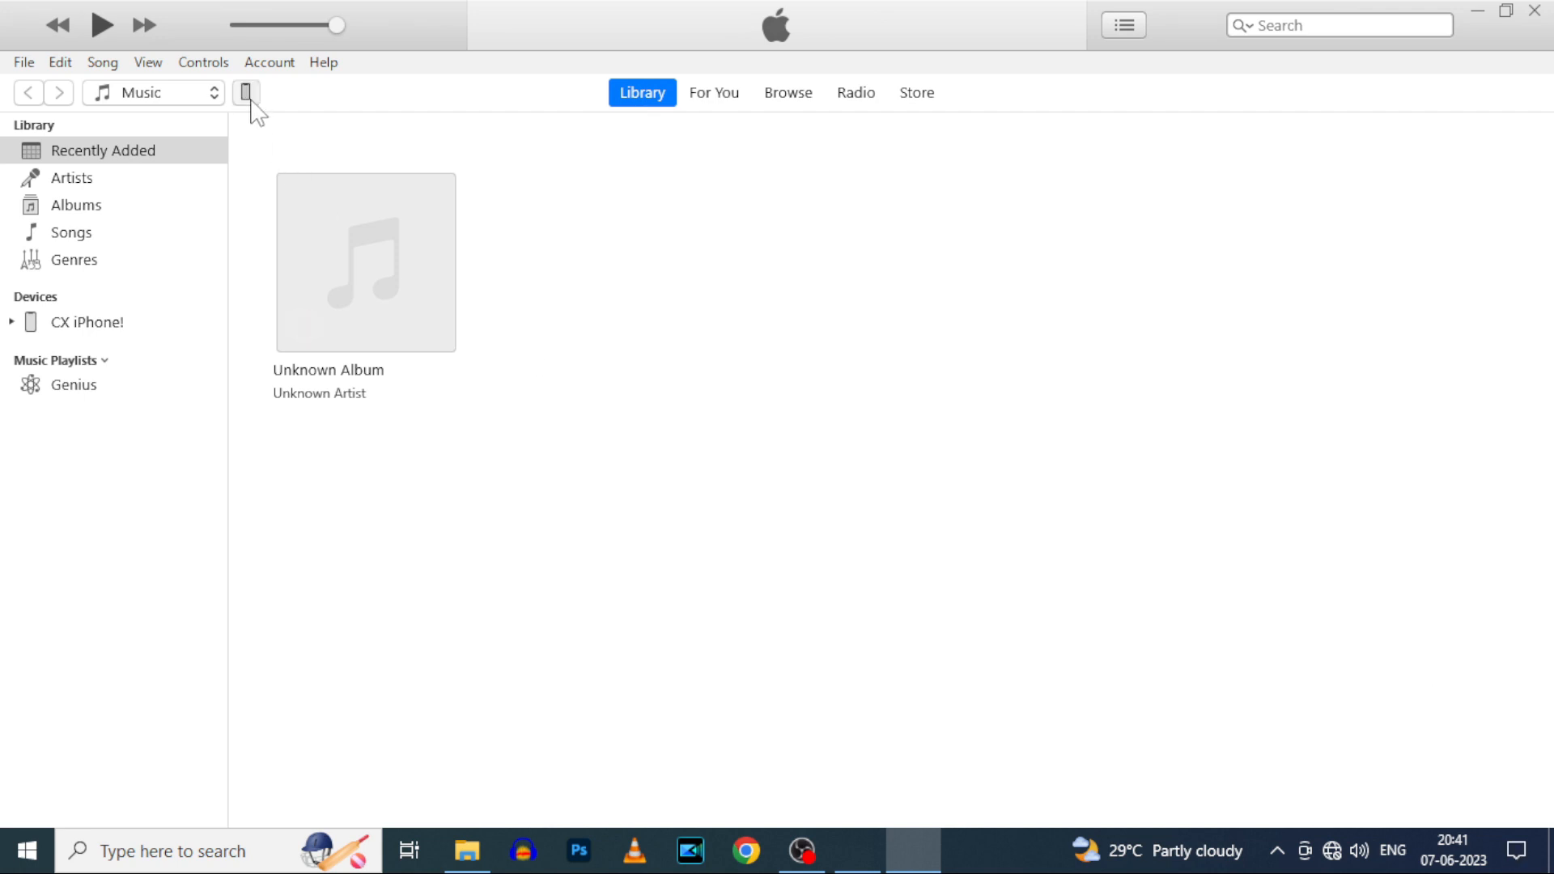
- On the iPhone summary page, set Automatically Back Up to This Computer and toggle Encrypt local backup
{"action": "left_click", "coordinate": [87, 320]}
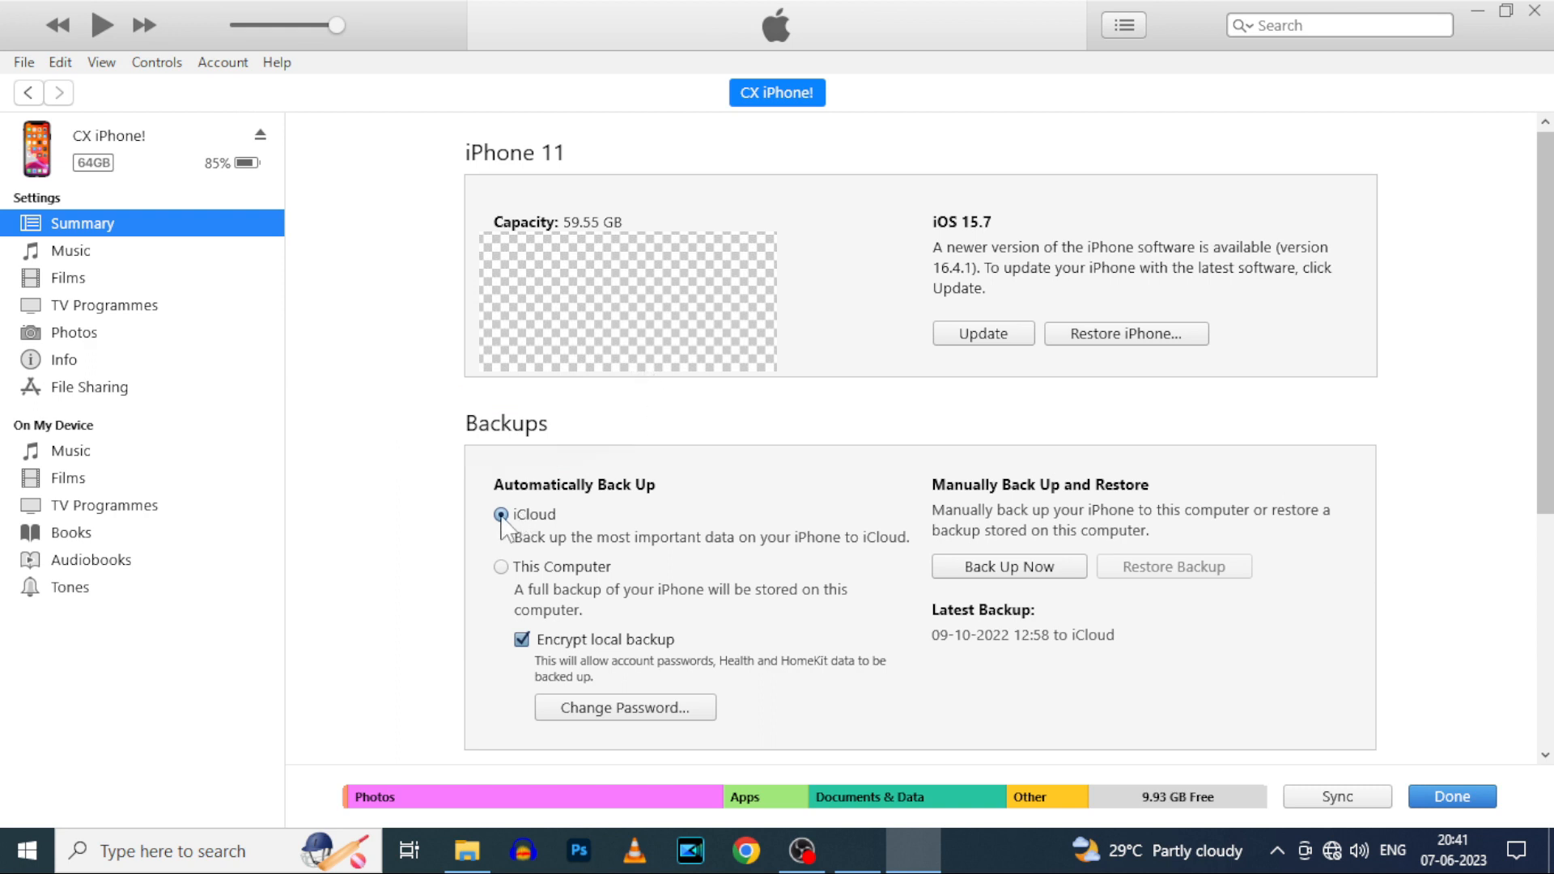
{"action": "mouse_move", "coordinate": [533, 573]}
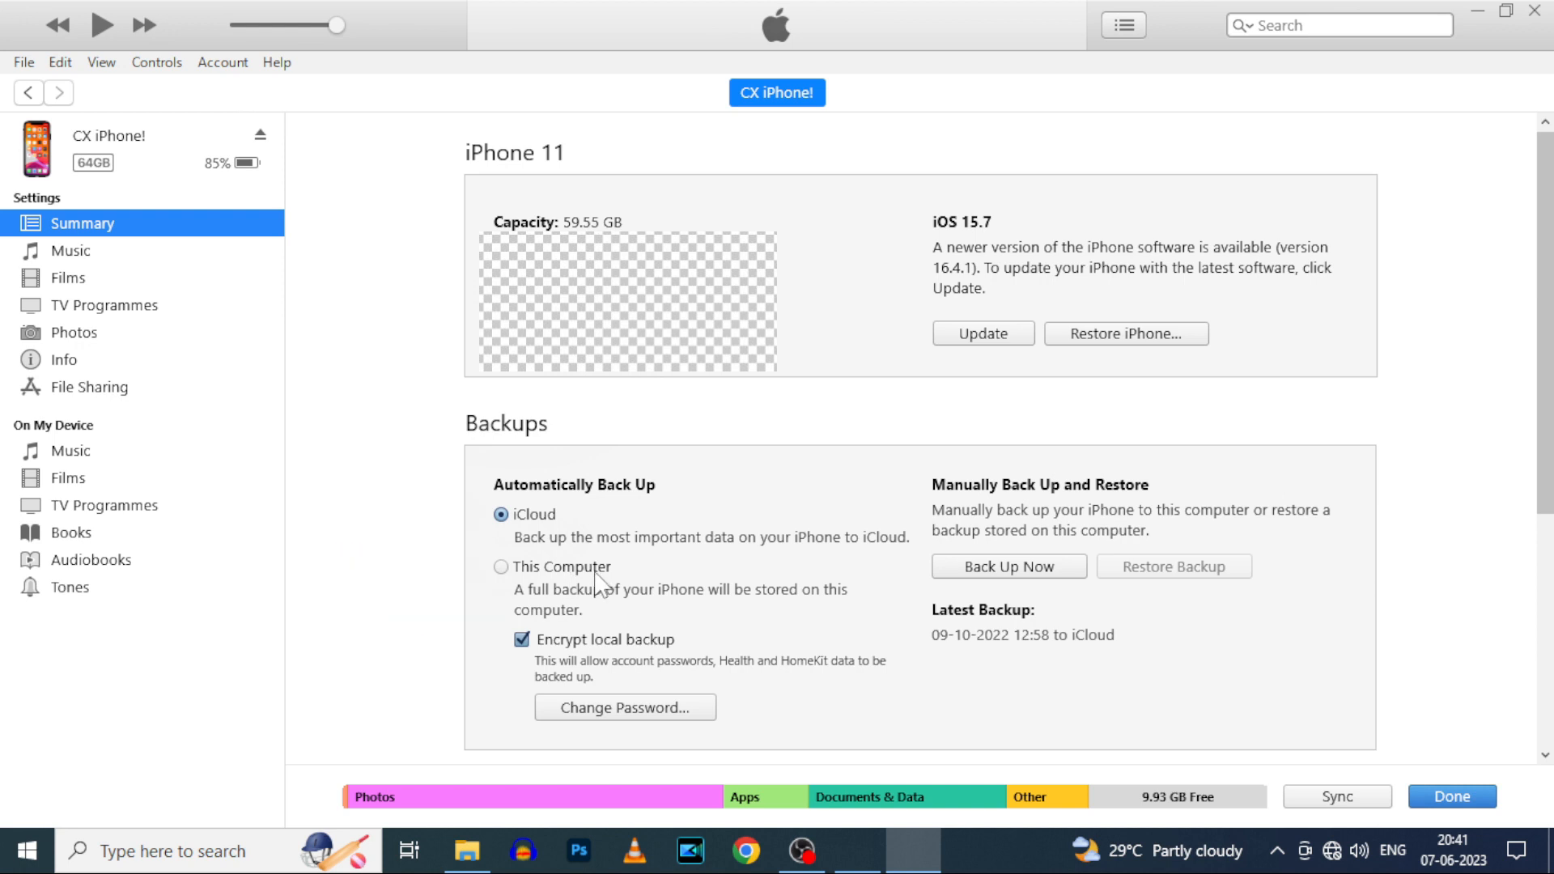
{"action": "mouse_move", "coordinate": [542, 577]}
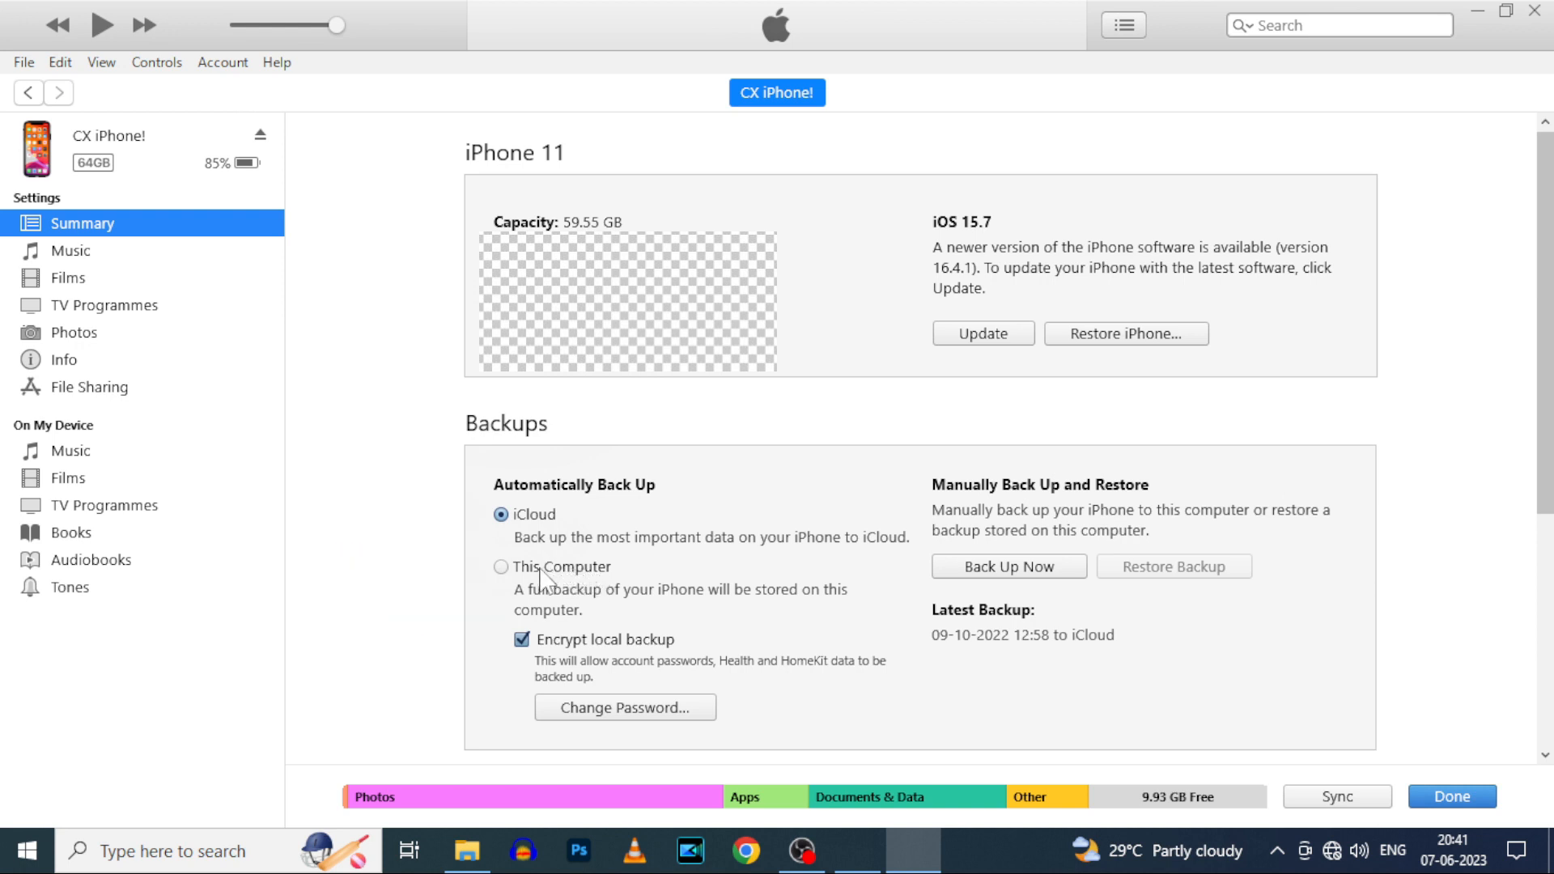
{"action": "left_click", "coordinate": [502, 567]}
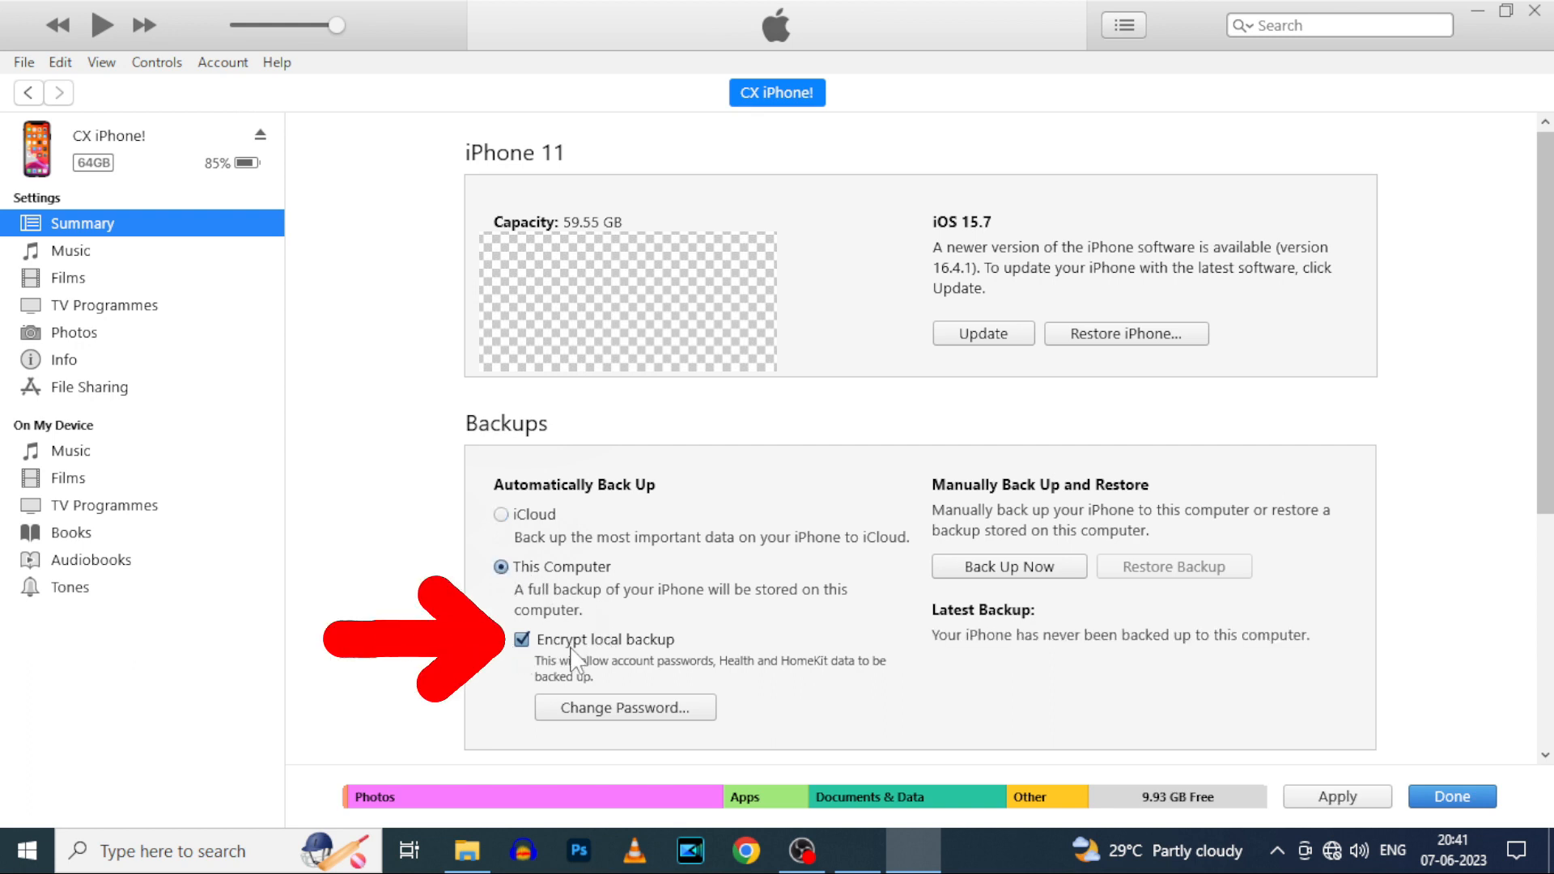
{"action": "left_click", "coordinate": [522, 639]}
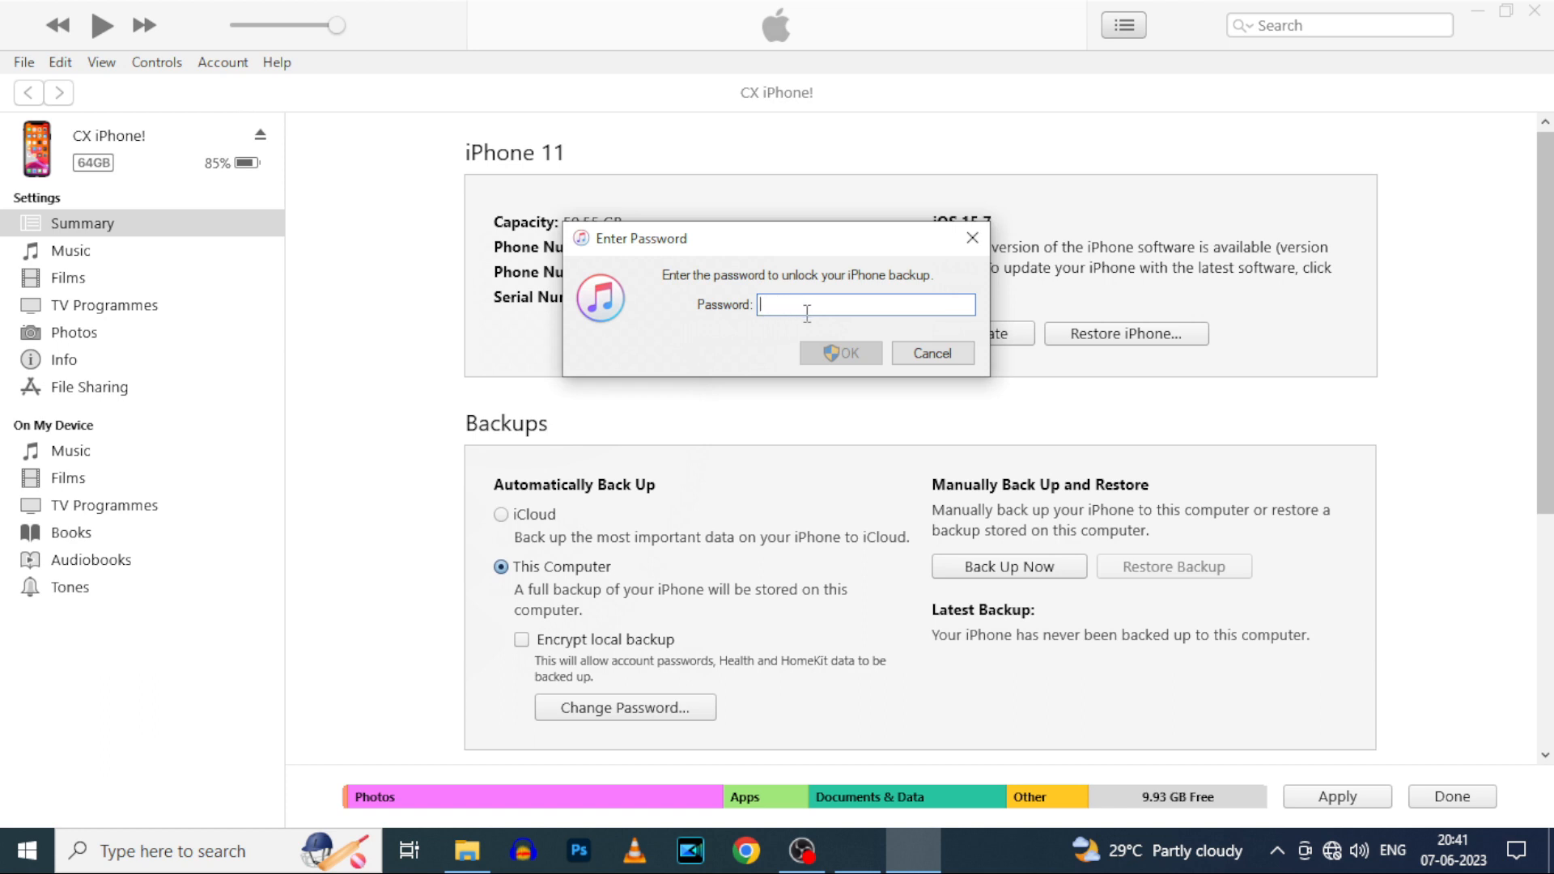
- Keep encryption on, run Back Up Now for the iPhone, then return to the music library
{"action": "left_click", "coordinate": [839, 352]}
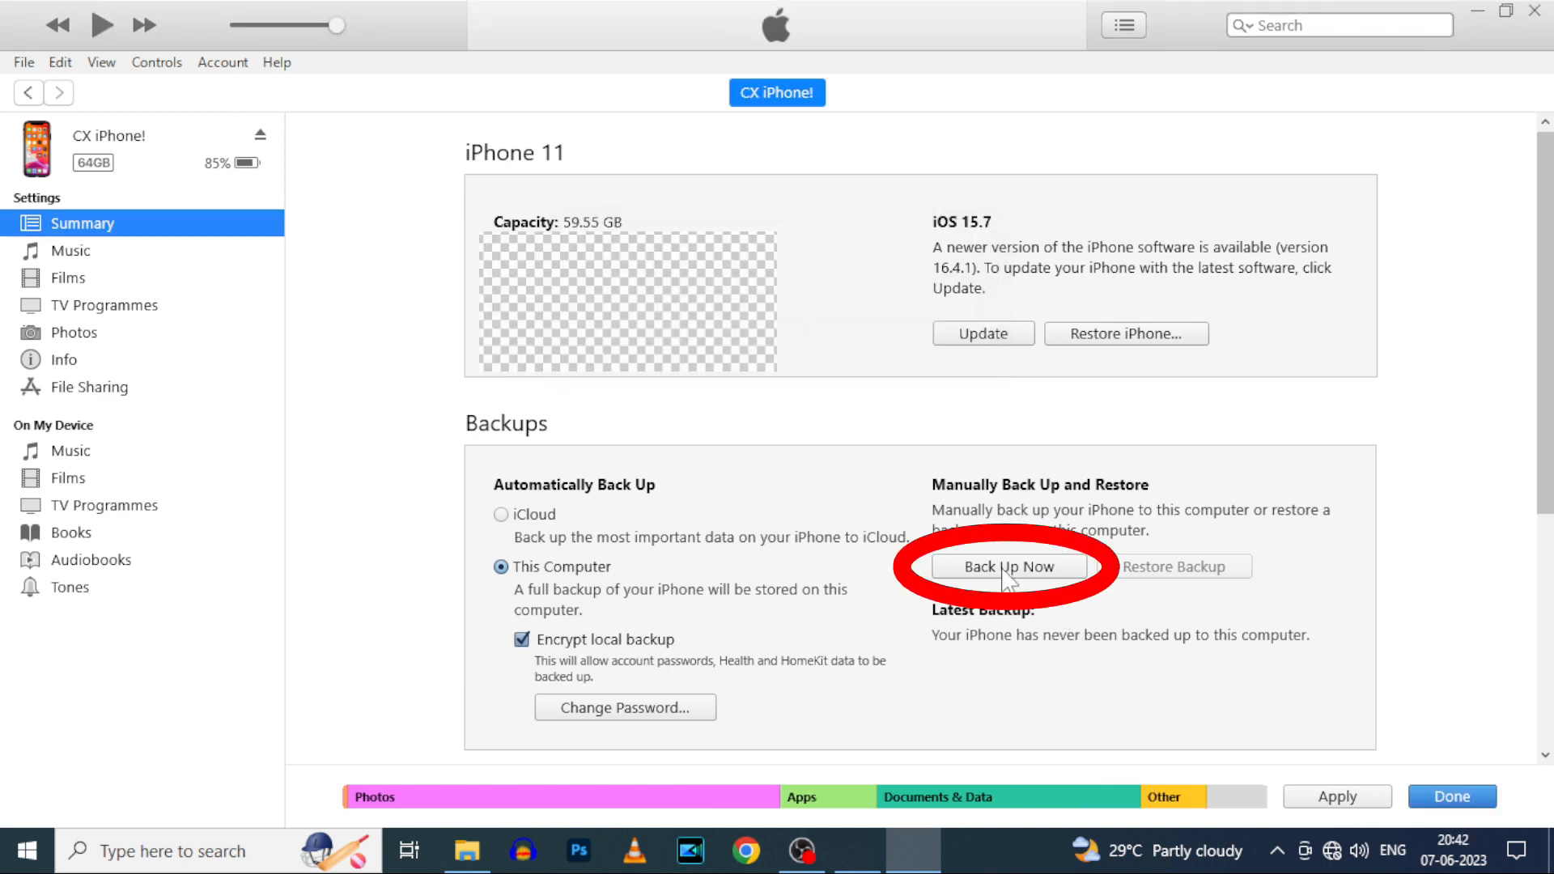
{"action": "left_click", "coordinate": [1008, 566]}
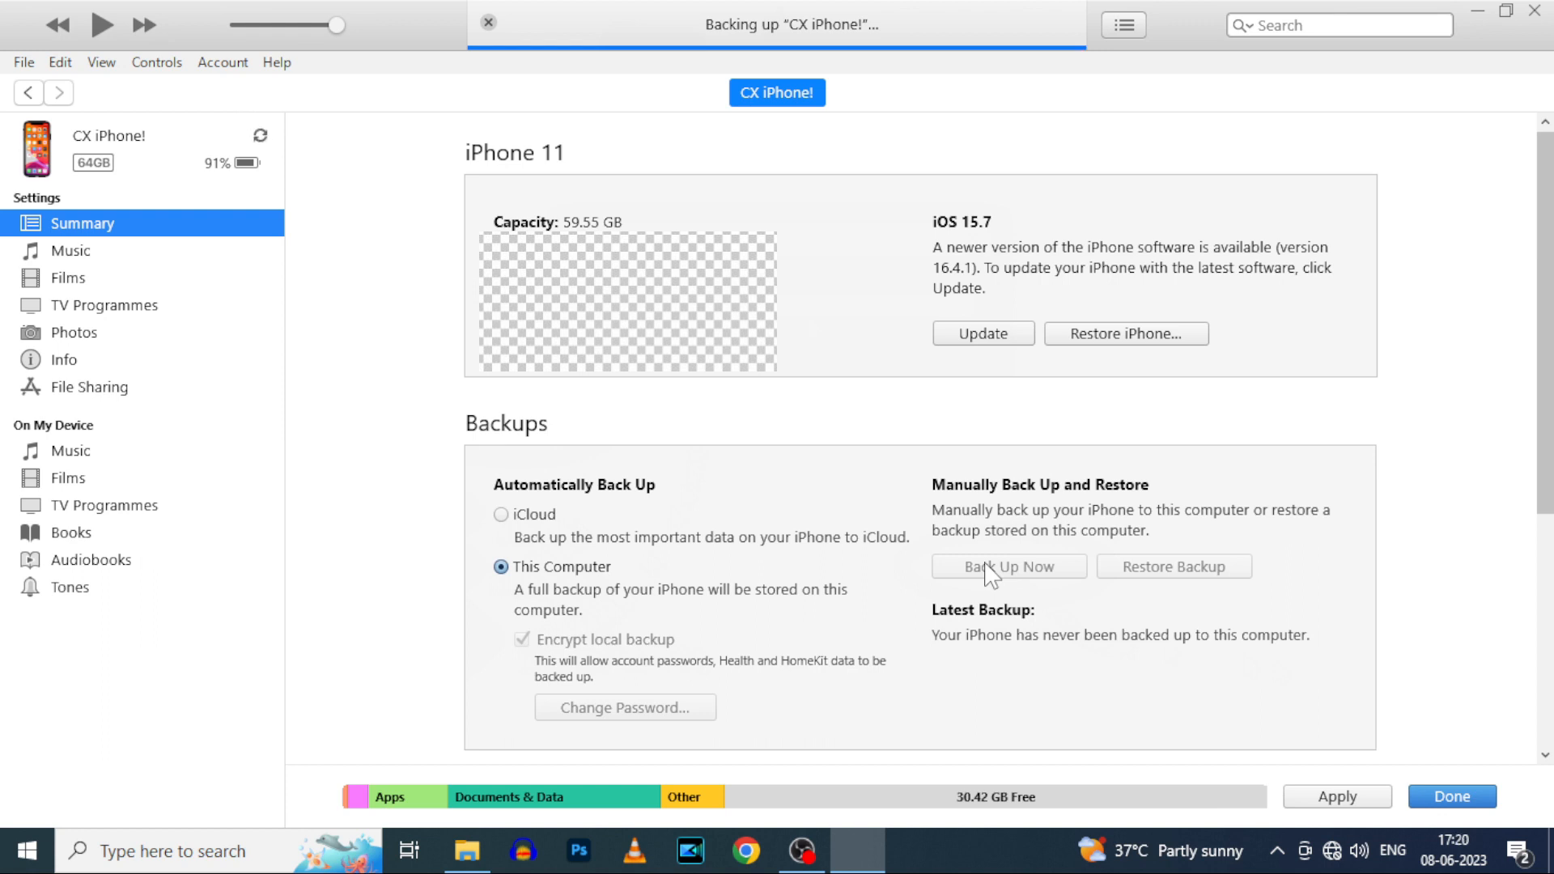
{"action": "left_click", "coordinate": [1009, 566]}
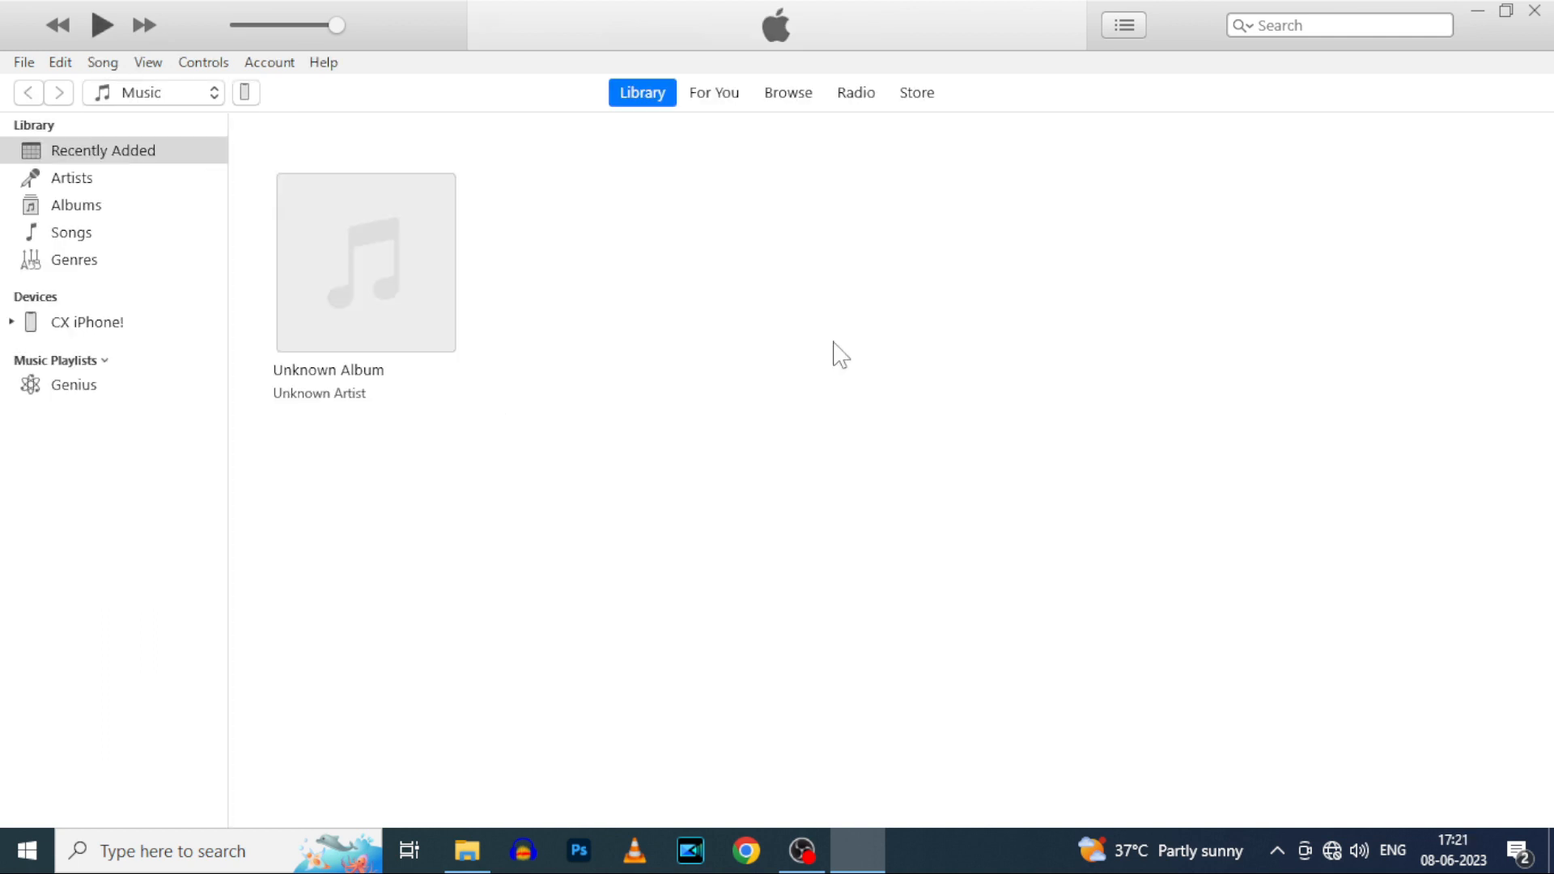
- Browse from This PC into Local Disk (C:), Users, the user folder, Apple and MobileSync
{"action": "left_click", "coordinate": [466, 850]}
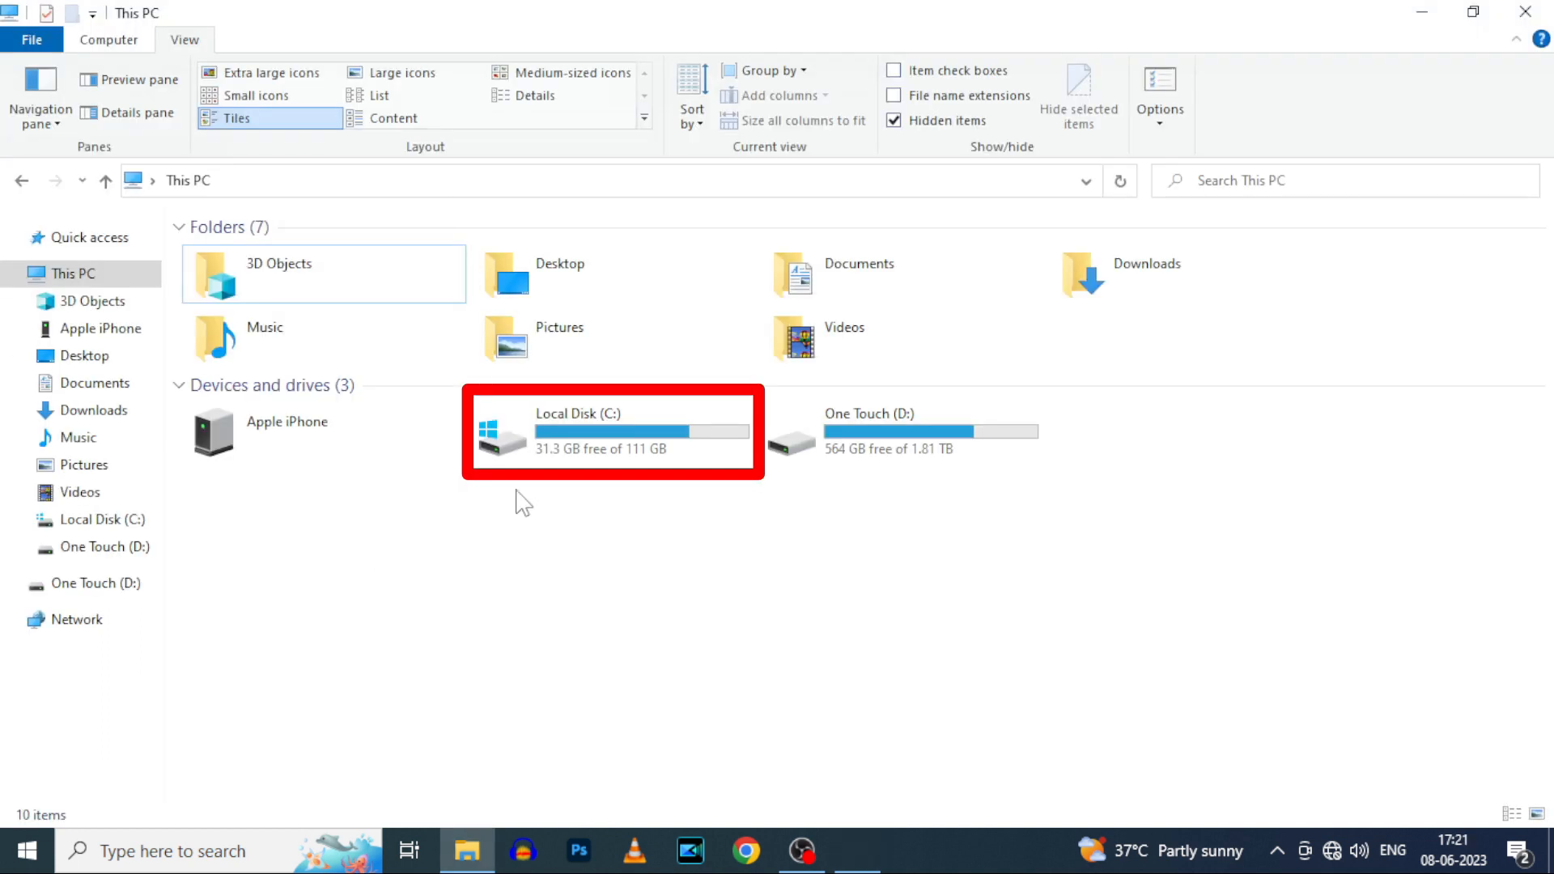
{"action": "double_click", "coordinate": [610, 431]}
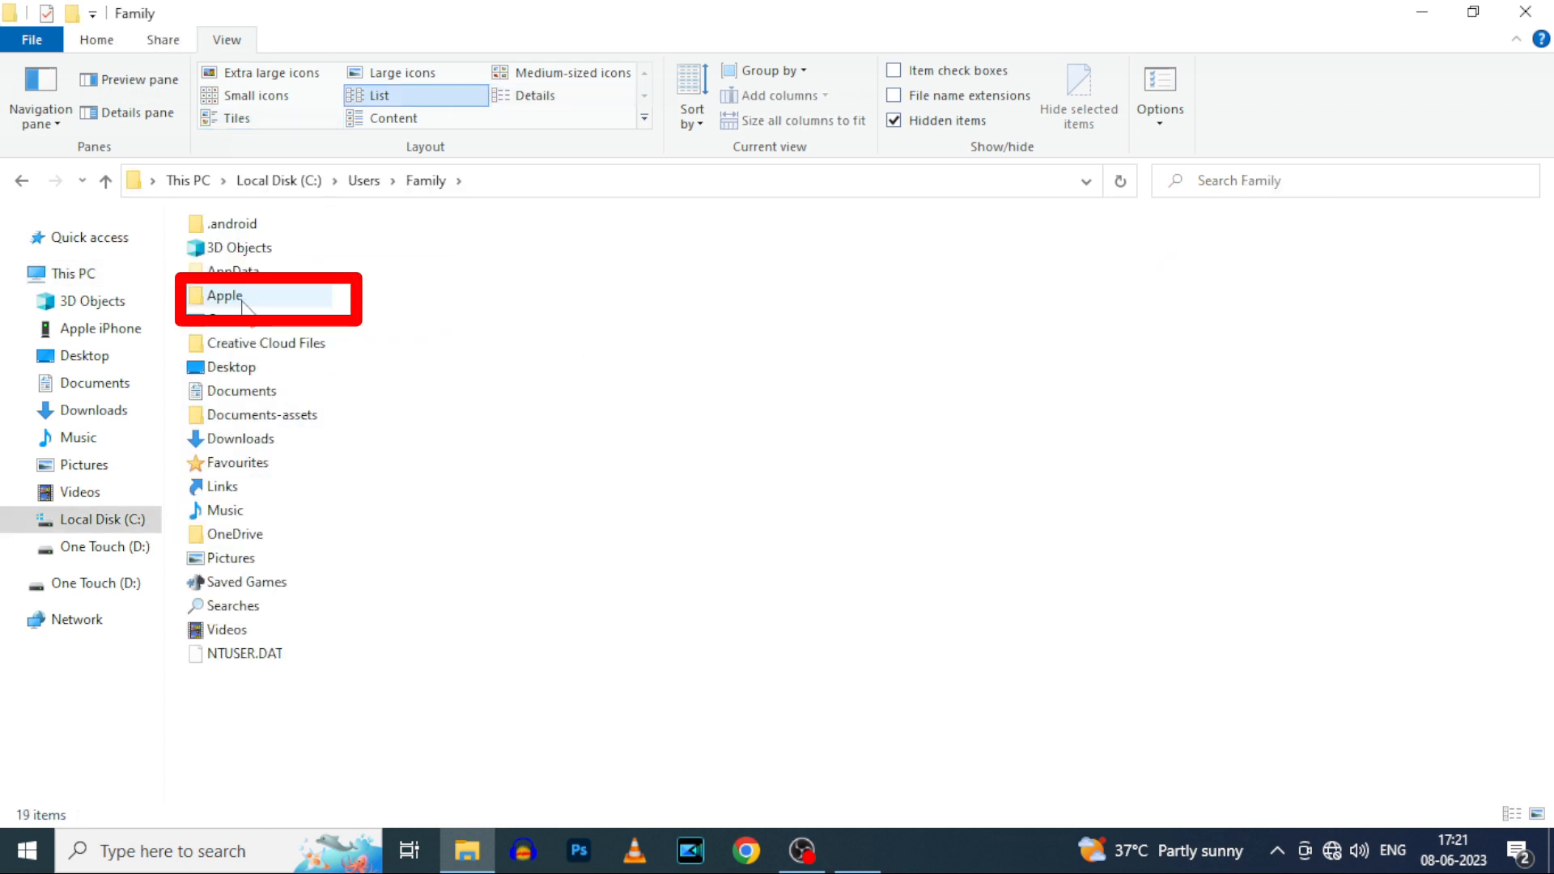
{"action": "double_click", "coordinate": [225, 295]}
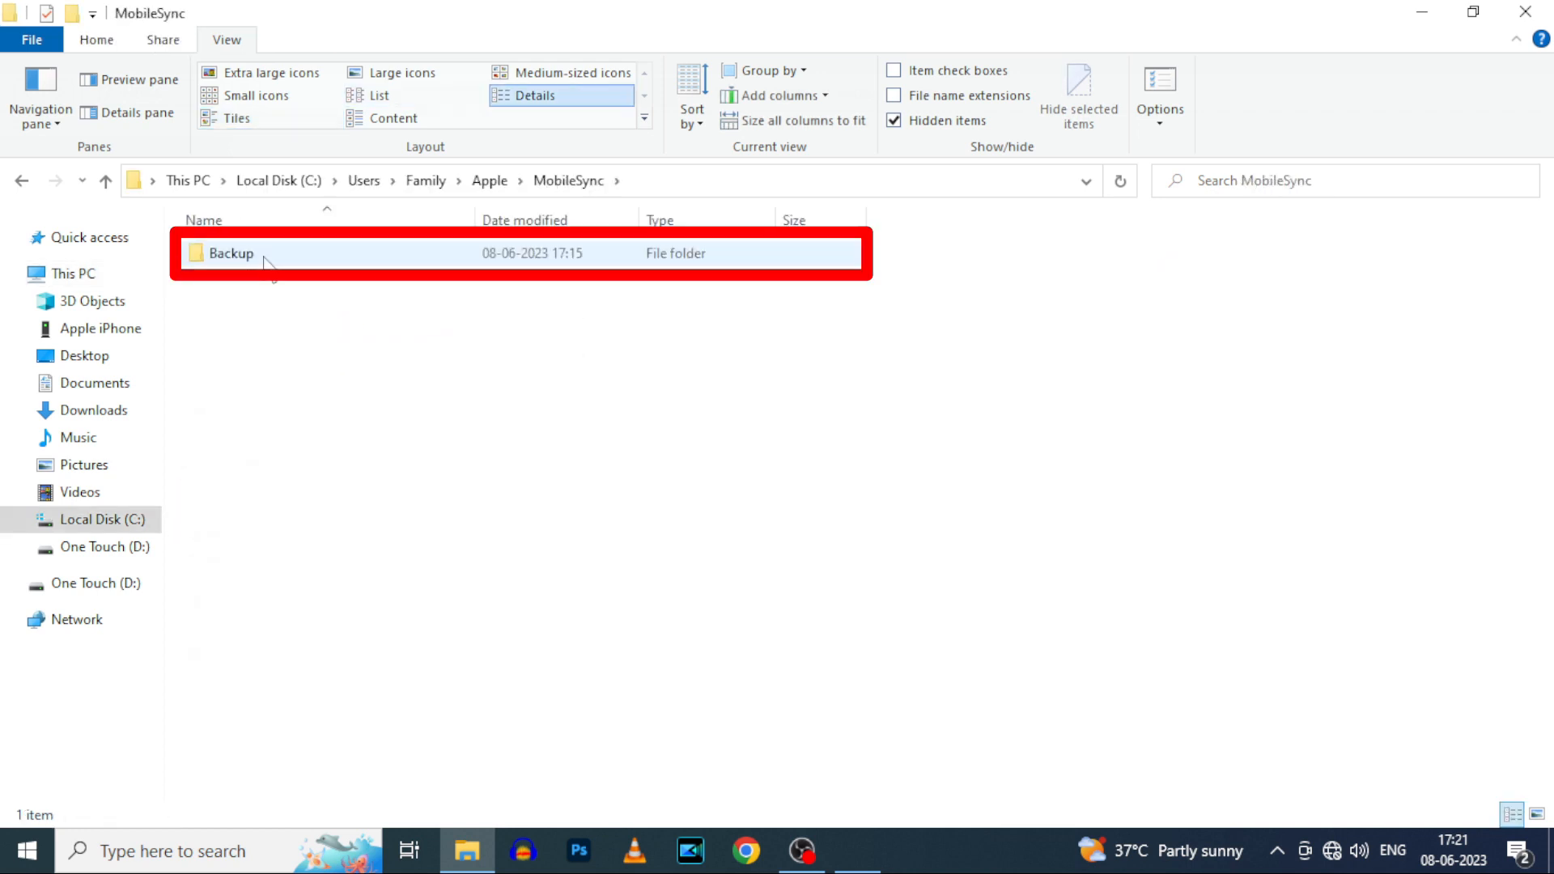